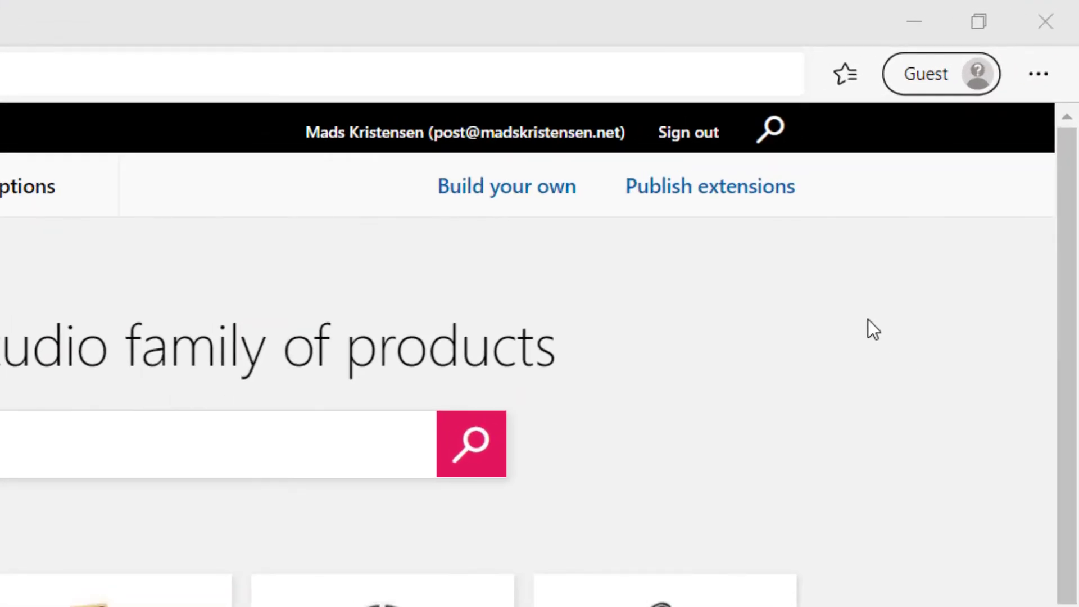
pyautogui.moveTo(709, 186)
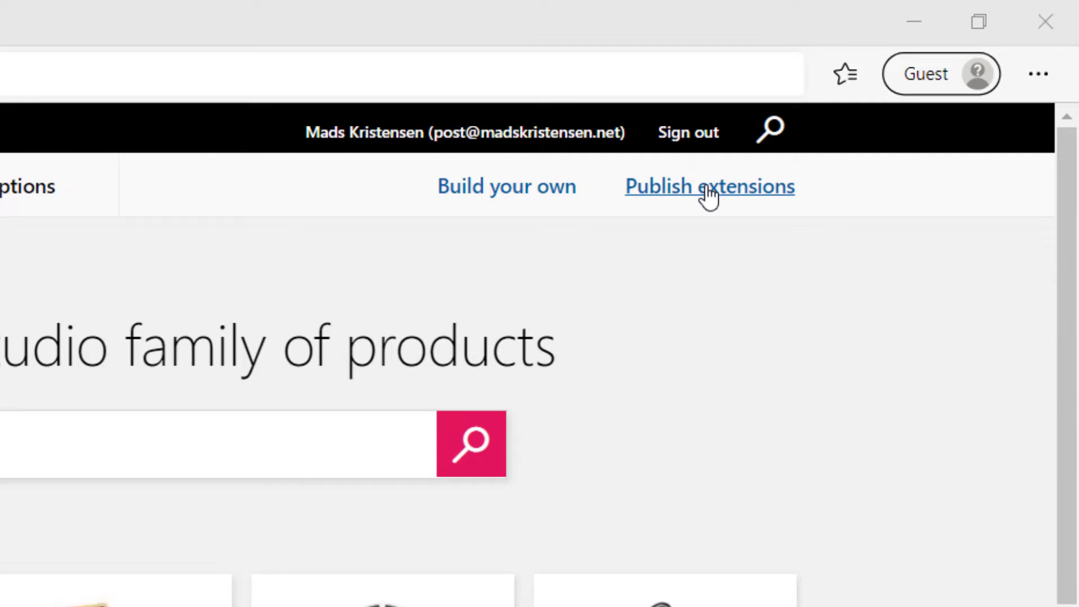
# - Go to the Mads Demo publisher's extension management page, currently empty
pyautogui.click(709, 186)
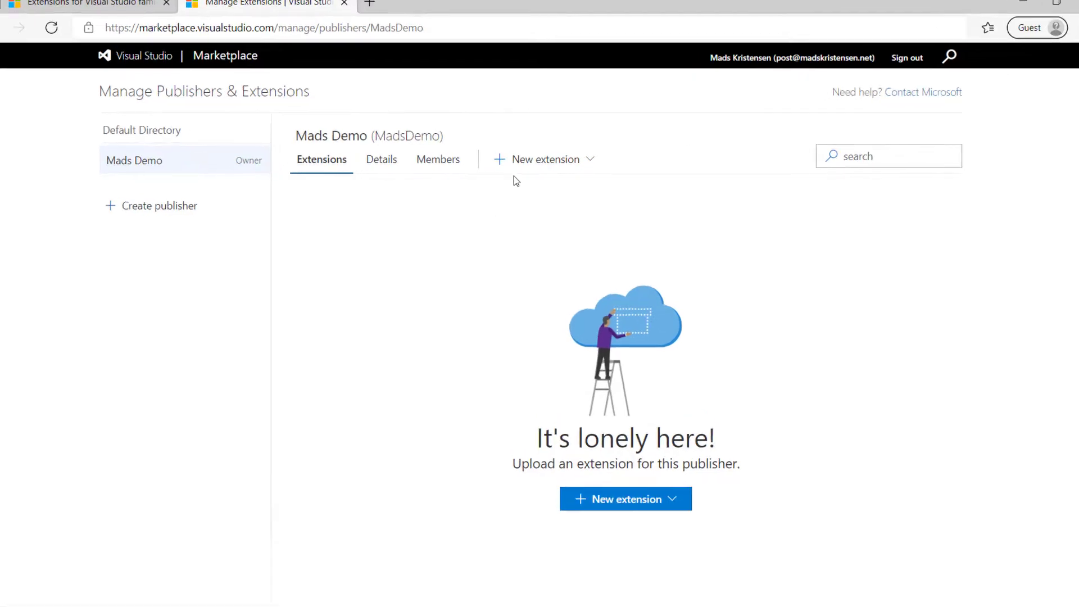
# - Start a new Visual Studio extension and attach InsertGuid.vsix as the package
pyautogui.click(543, 158)
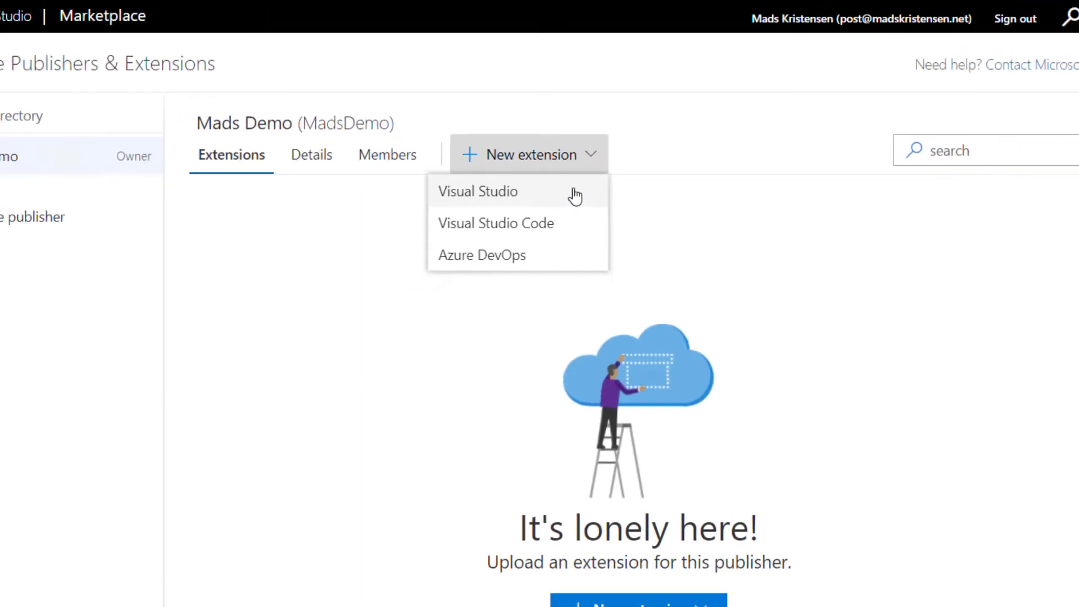
pyautogui.click(477, 191)
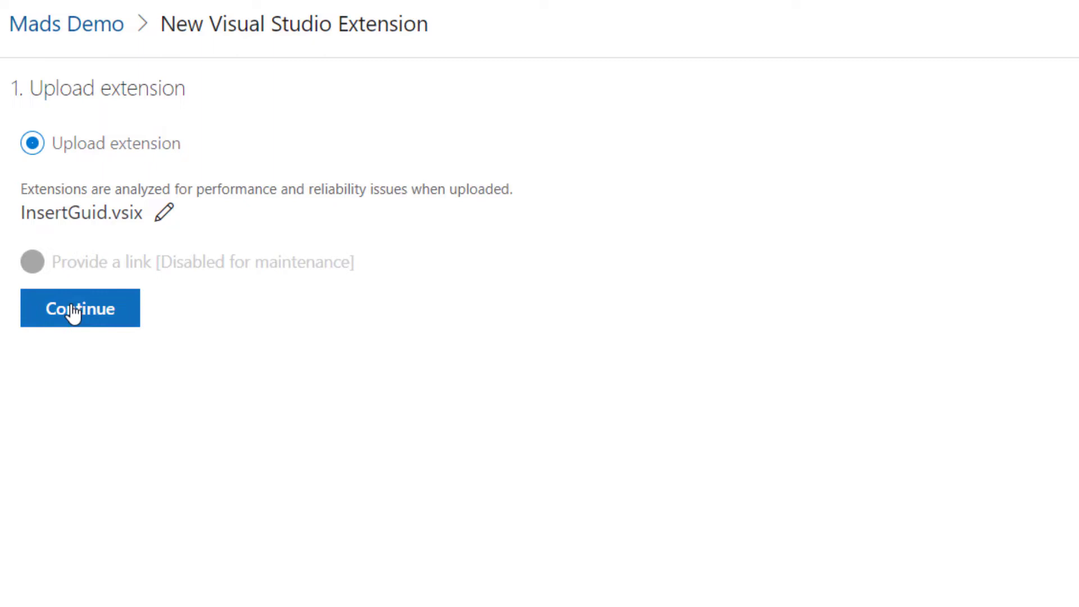
# - Continue to the details form and set the internal name to InsertGuid
pyautogui.click(79, 308)
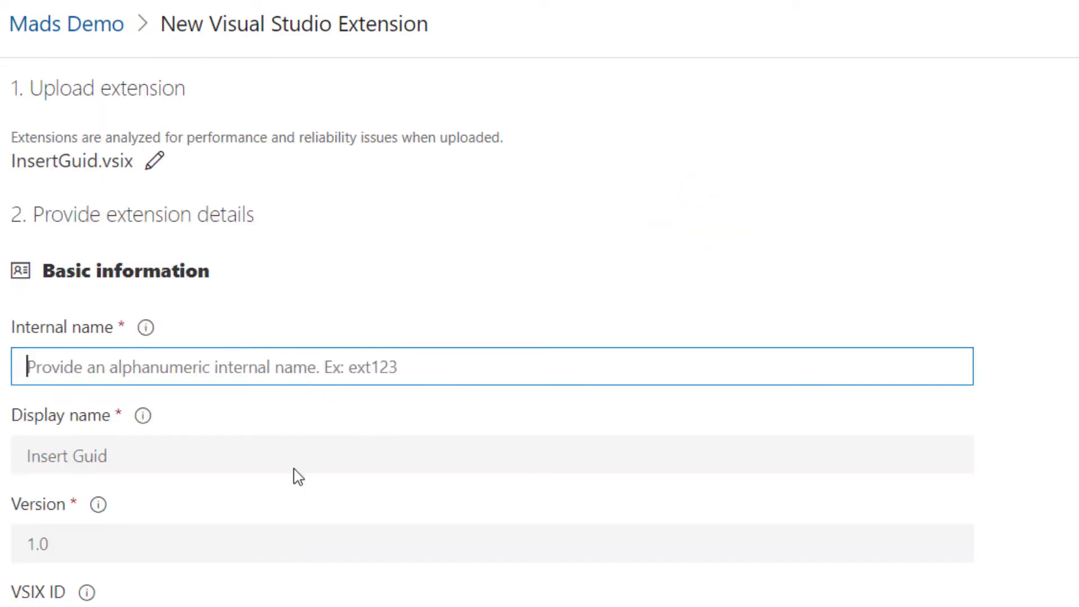
pyautogui.write('InsertG')
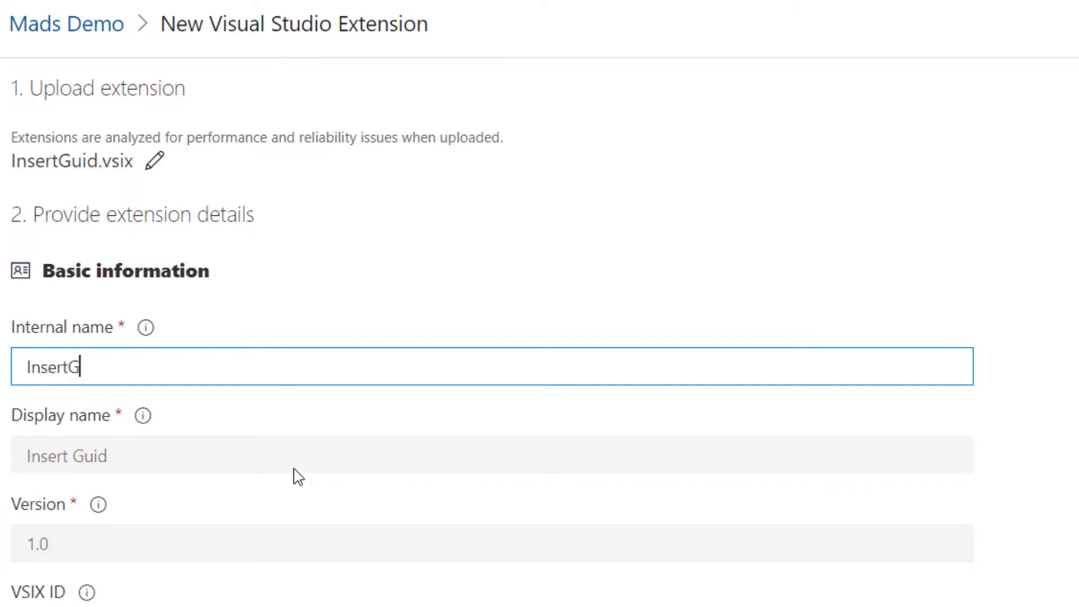
pyautogui.write('uid')
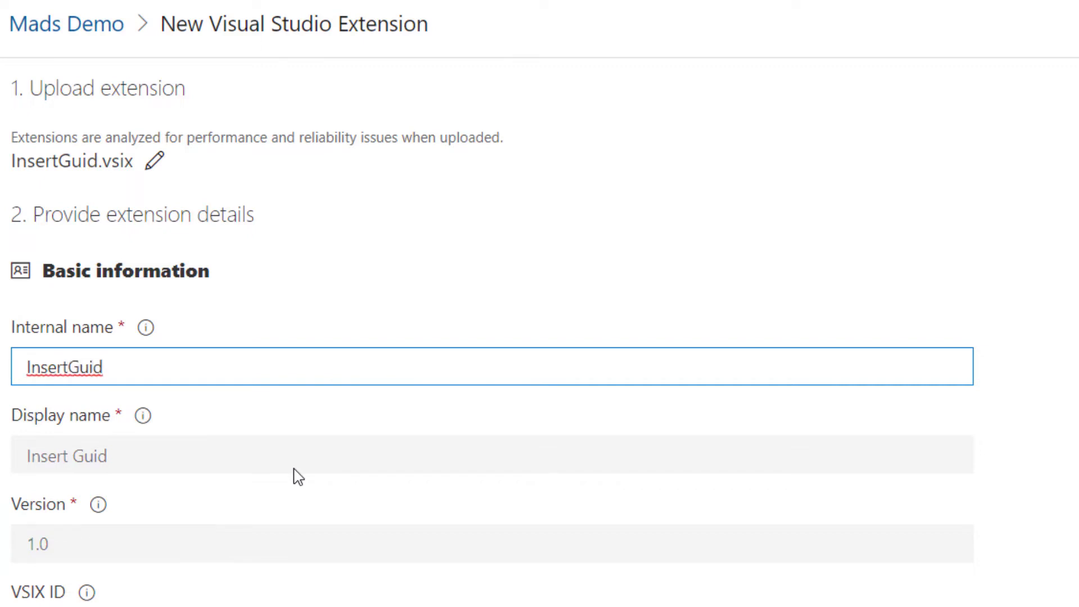
pyautogui.scroll(-3)
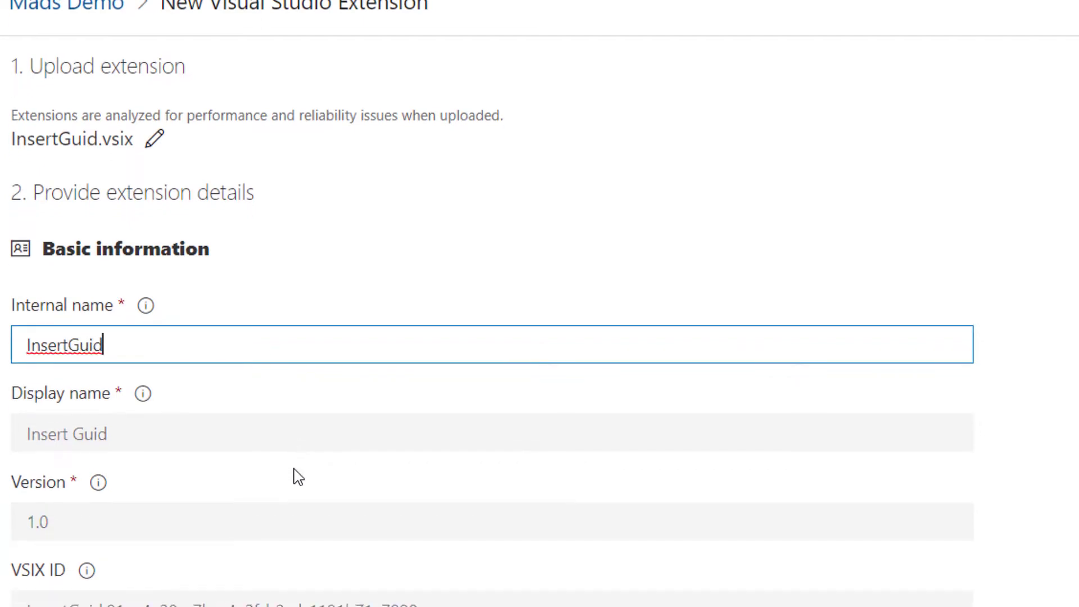
pyautogui.scroll(-3)
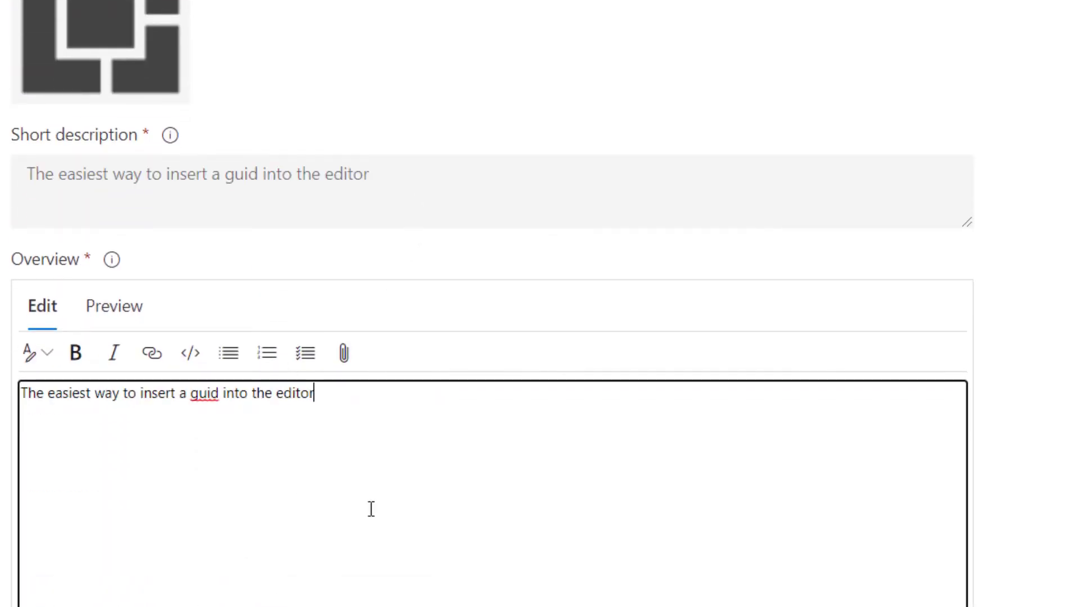
# - Add Screenshots and Video heading lines to the overview description
pyautogui.write('s')
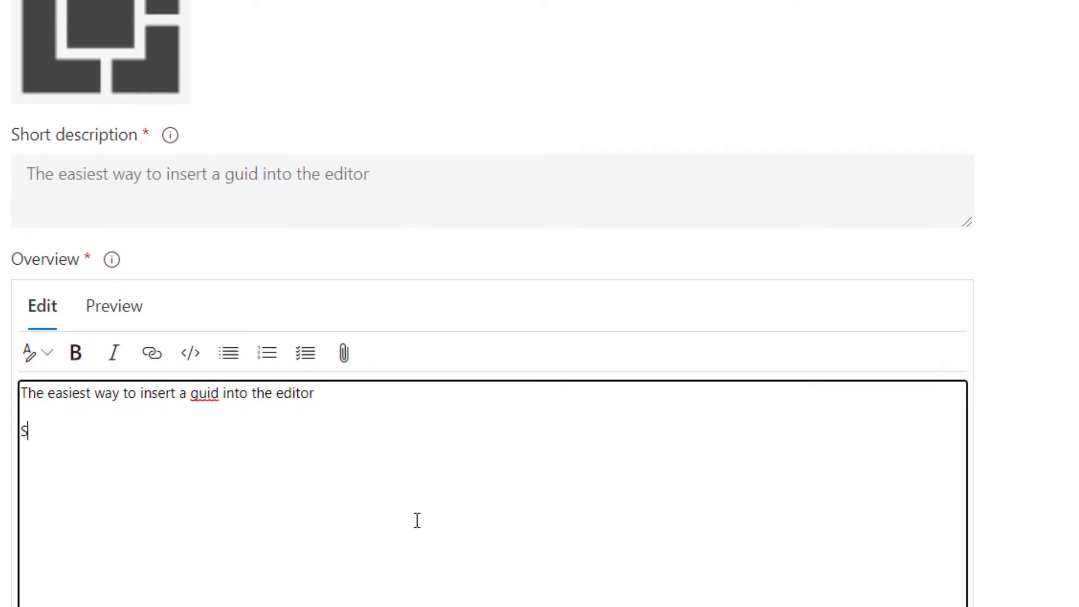
pyautogui.write('creenshots')
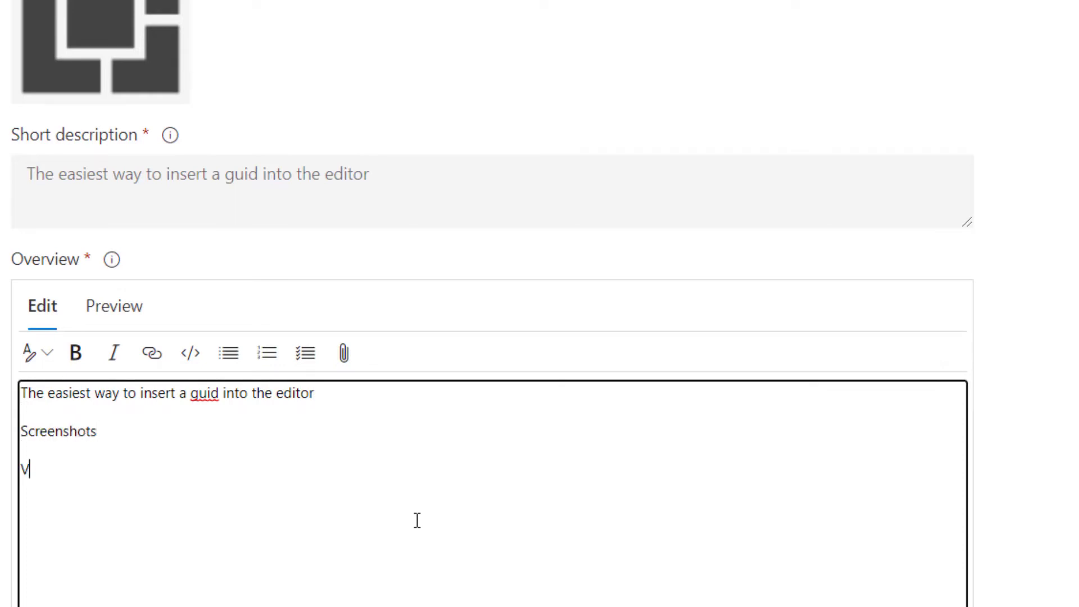
pyautogui.write('ideo')
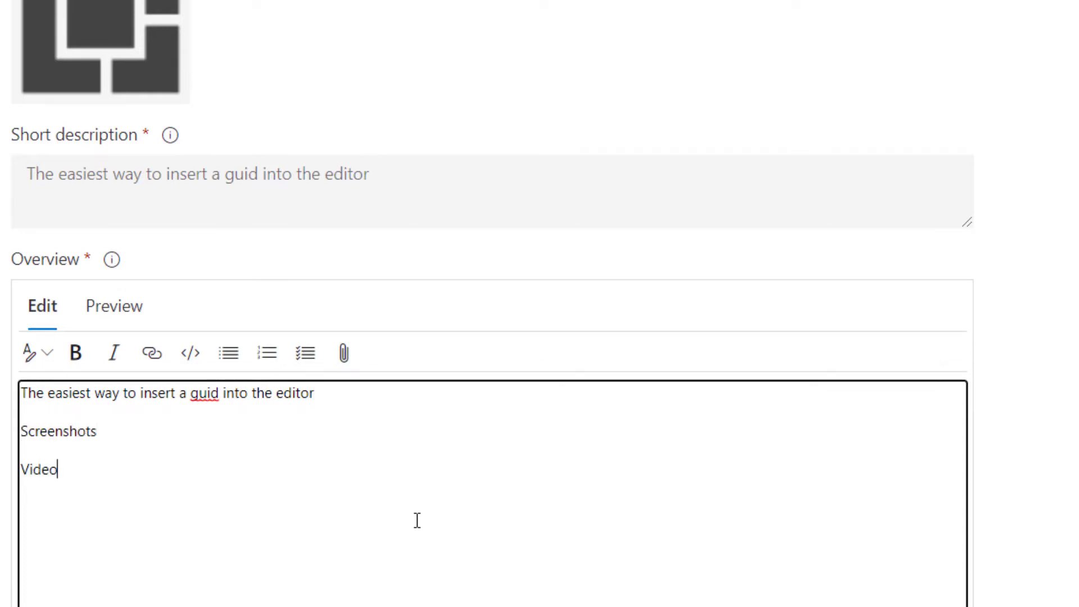
pyautogui.scroll(-3)
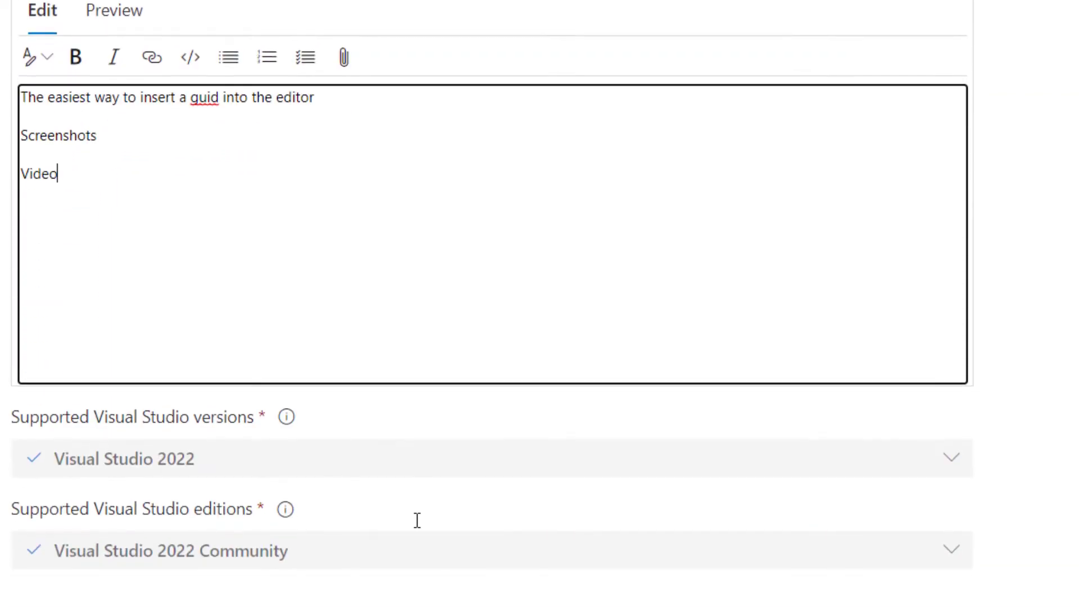
pyautogui.scroll(-3)
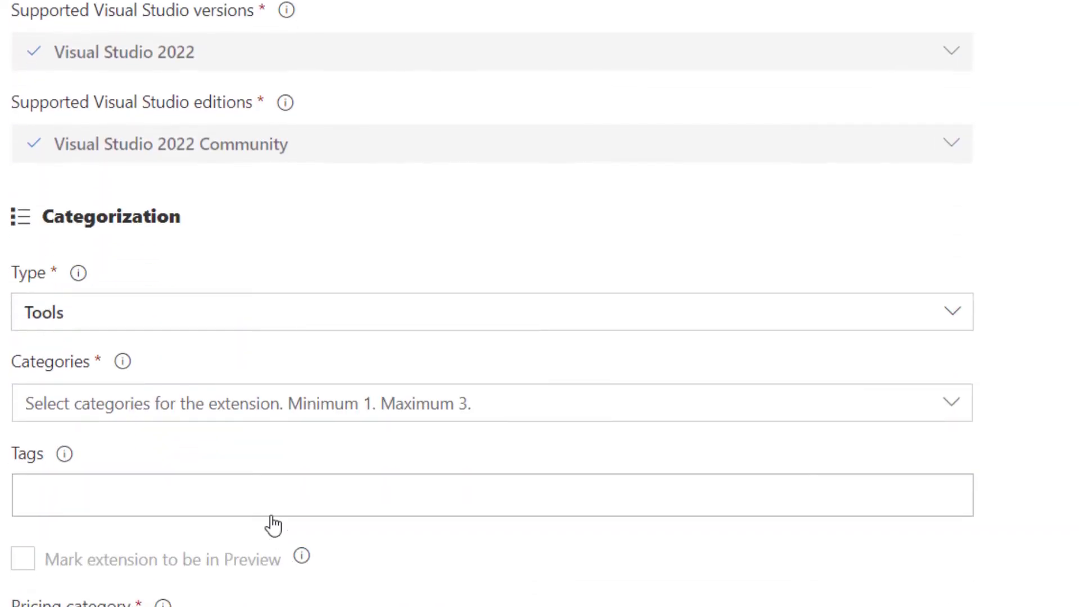
# - Assign the Coding category, tag guid, and keep pricing Free
pyautogui.click(486, 402)
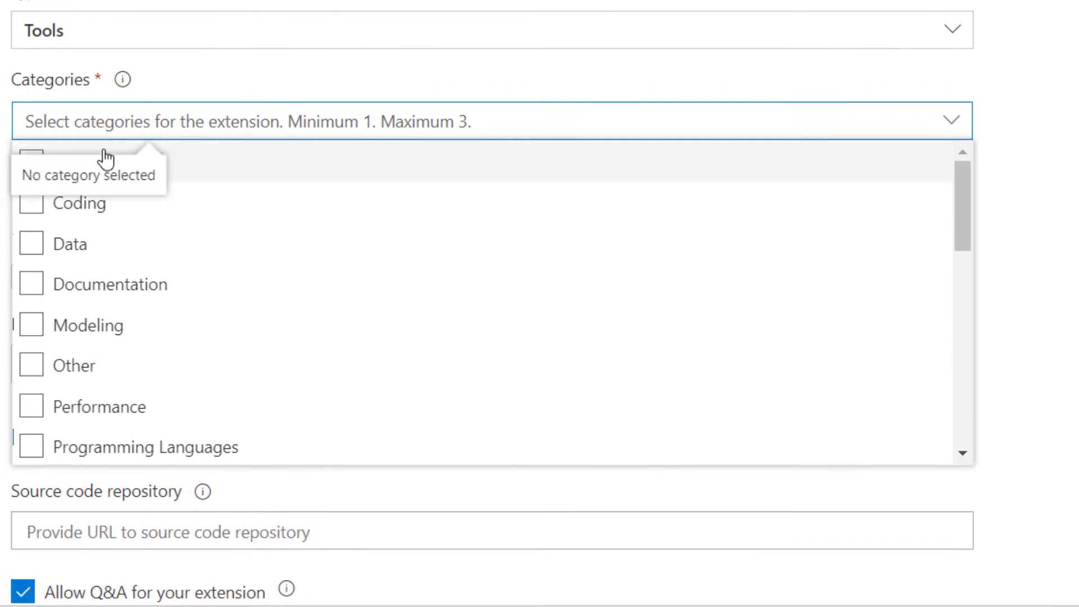
pyautogui.click(31, 202)
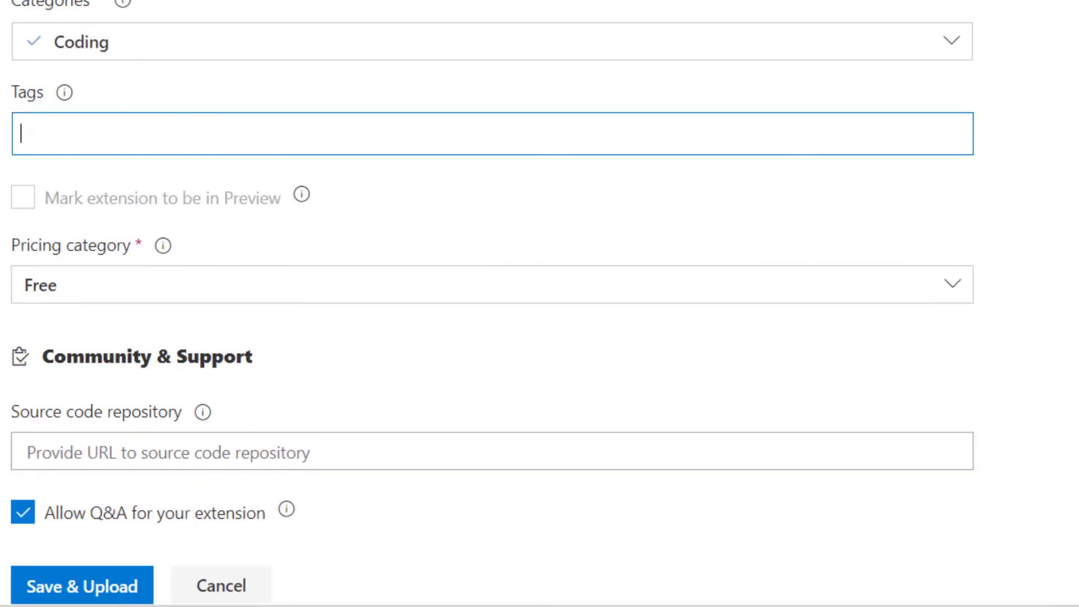
pyautogui.write('guid')
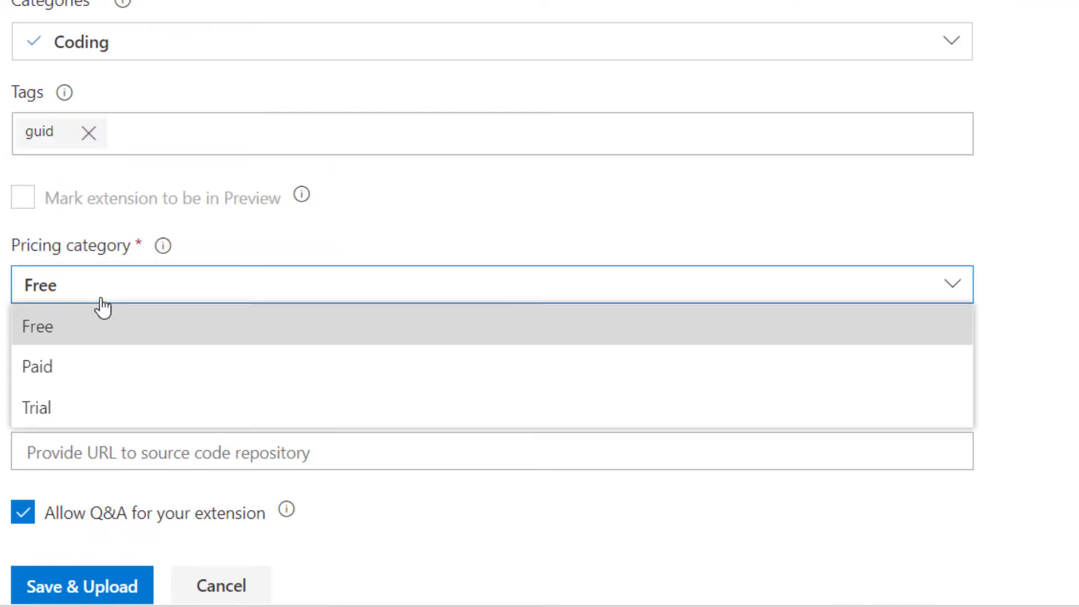
pyautogui.click(37, 326)
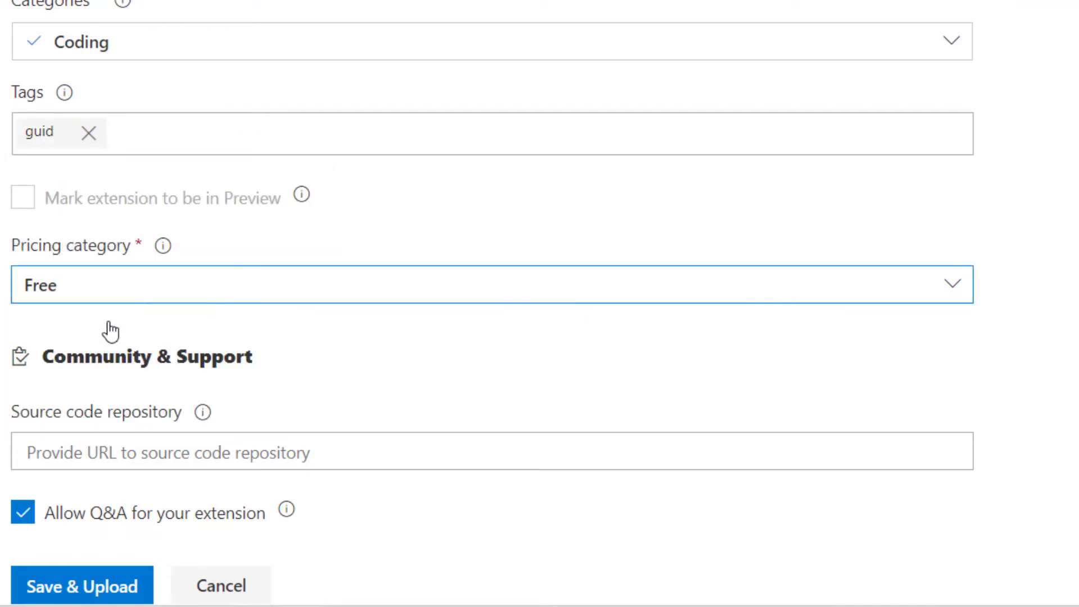
pyautogui.scroll(-3)
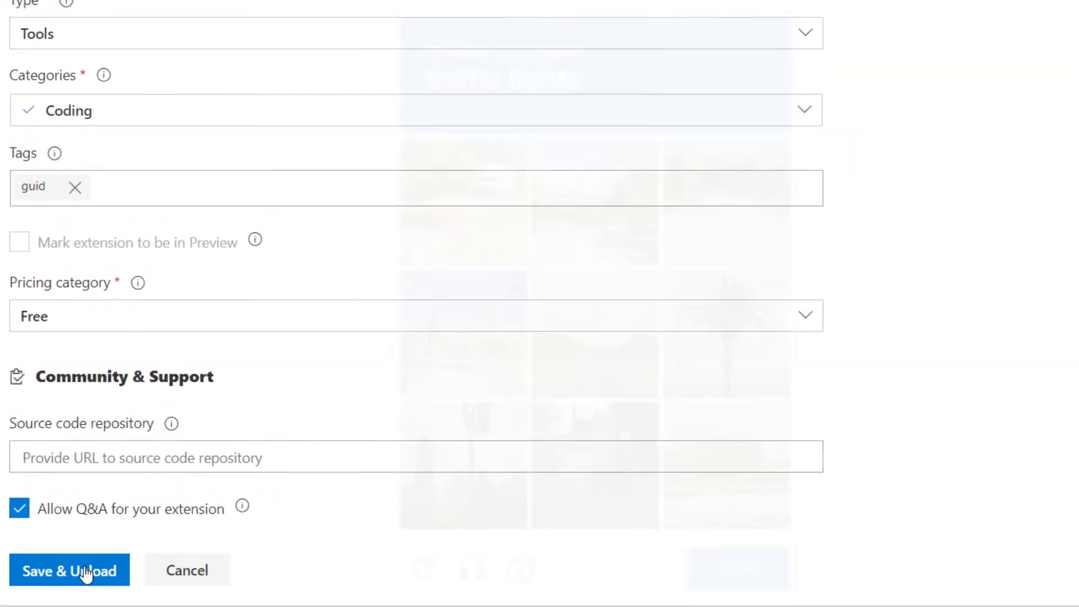
# - Save & Upload the extension, passing the traffic-light captcha, so Insert Guid 1.0 is listed
pyautogui.click(69, 569)
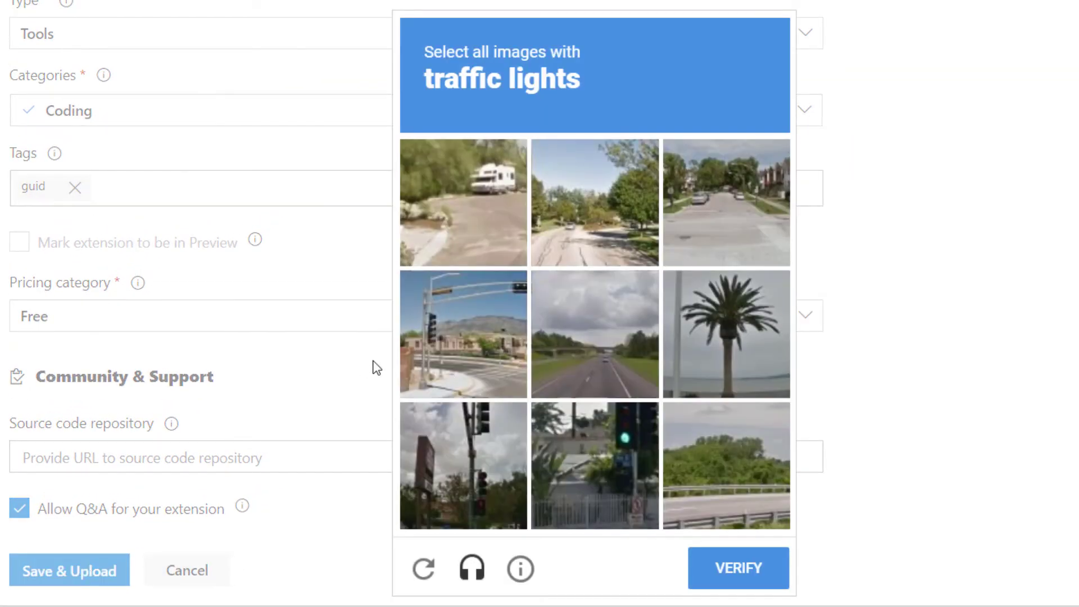
pyautogui.click(462, 465)
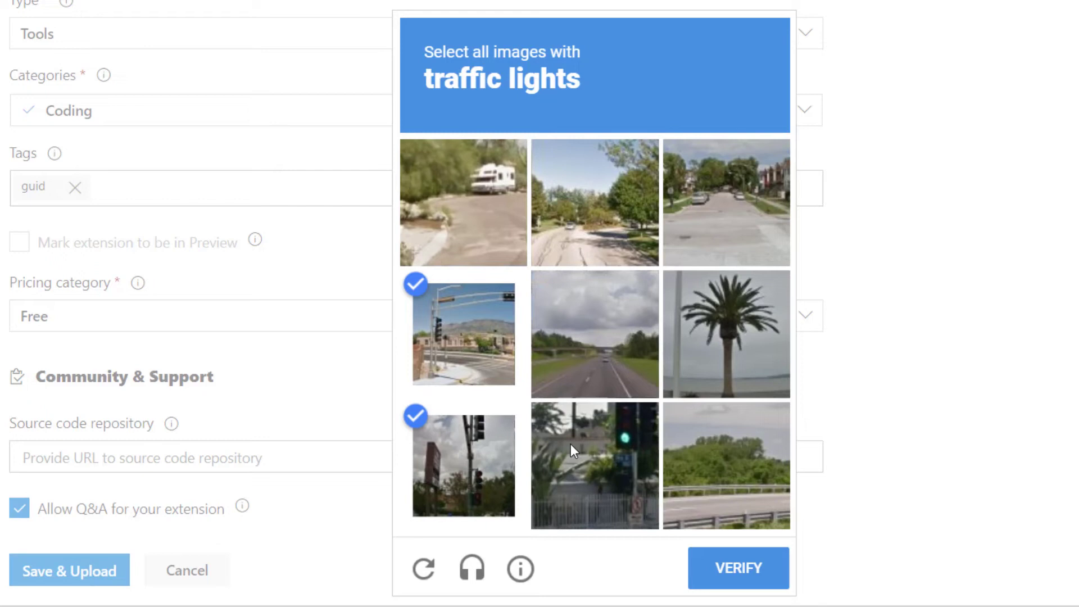
pyautogui.click(593, 466)
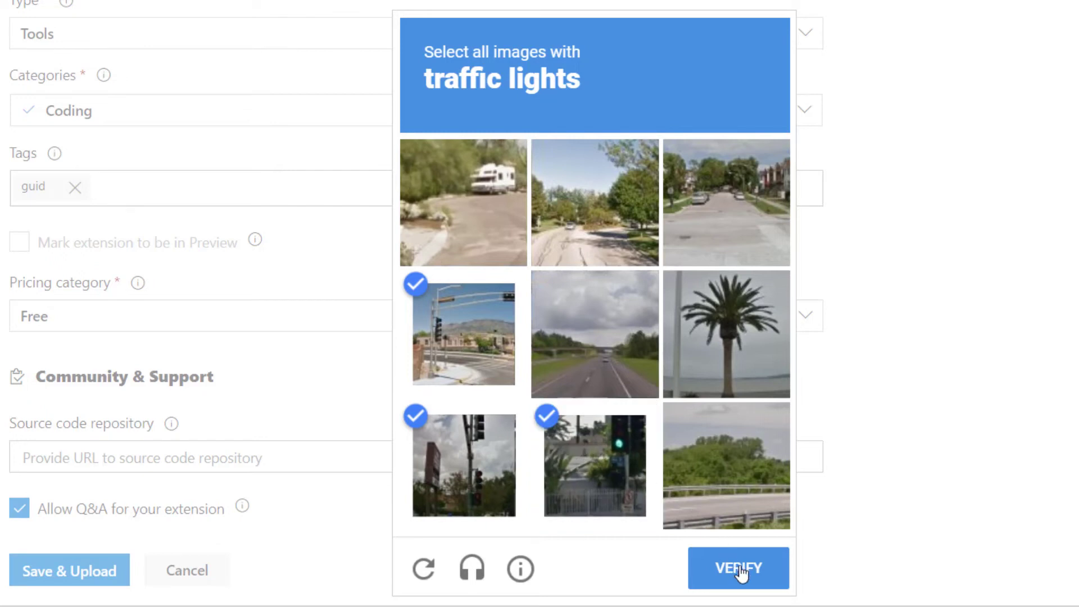
pyautogui.click(737, 568)
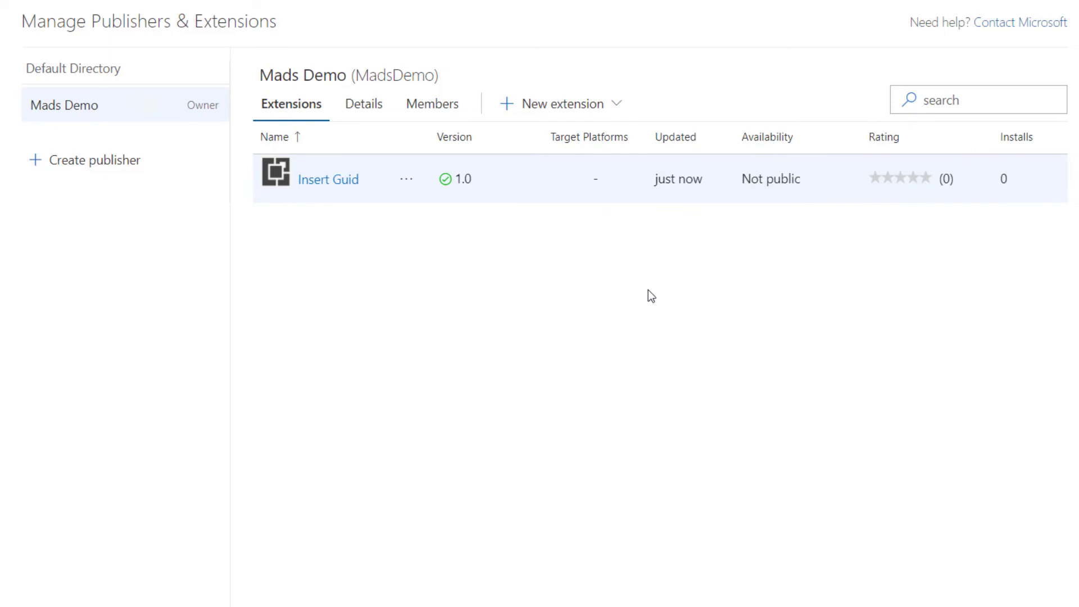
pyautogui.moveTo(758, 192)
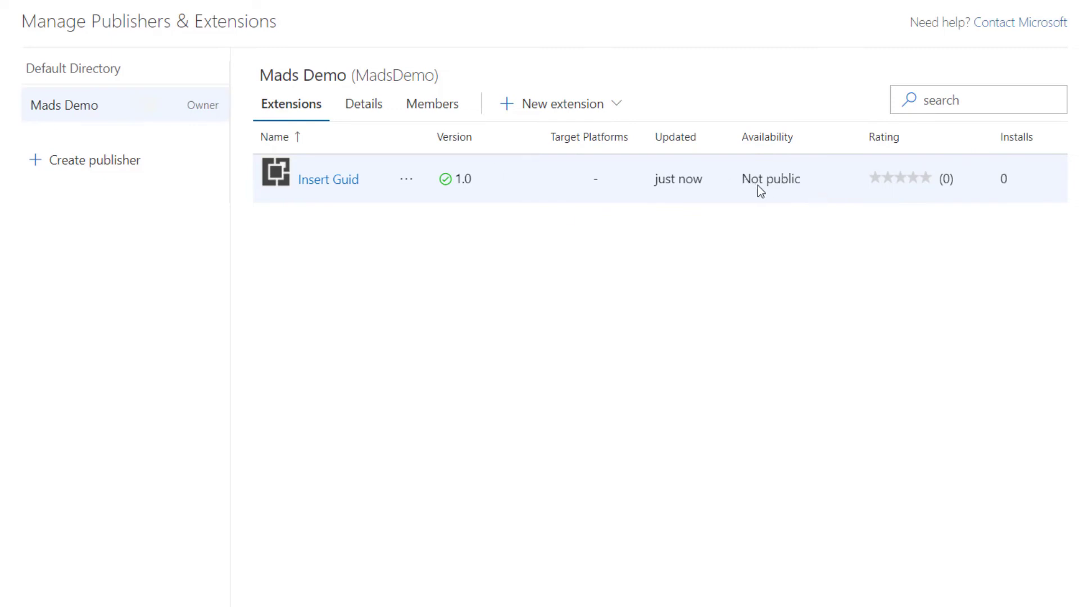
pyautogui.moveTo(451, 181)
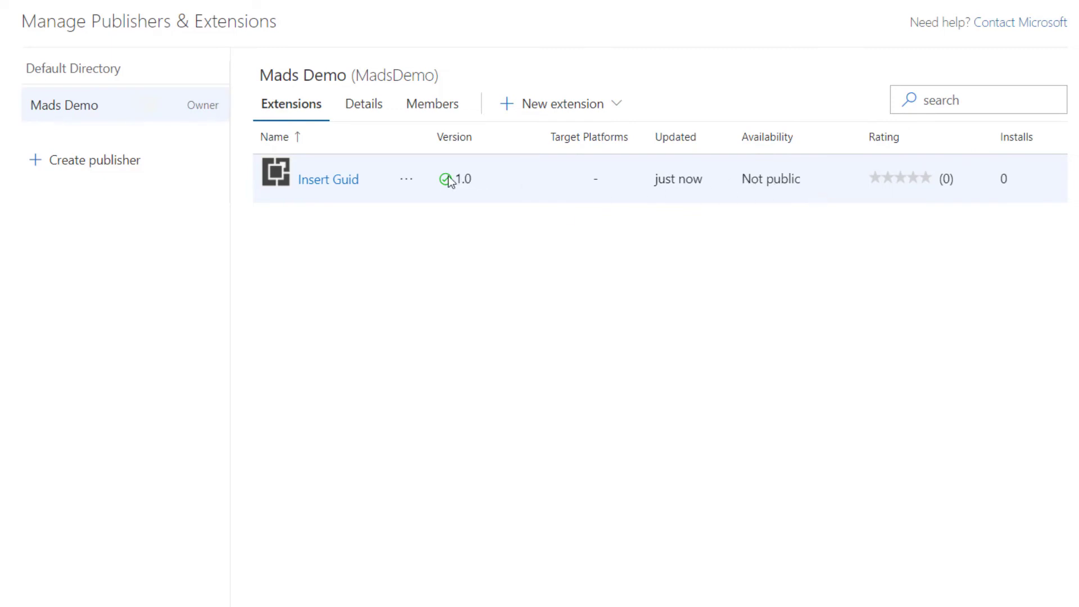
# - Make Insert Guid public via its actions menu and confirm
pyautogui.click(405, 179)
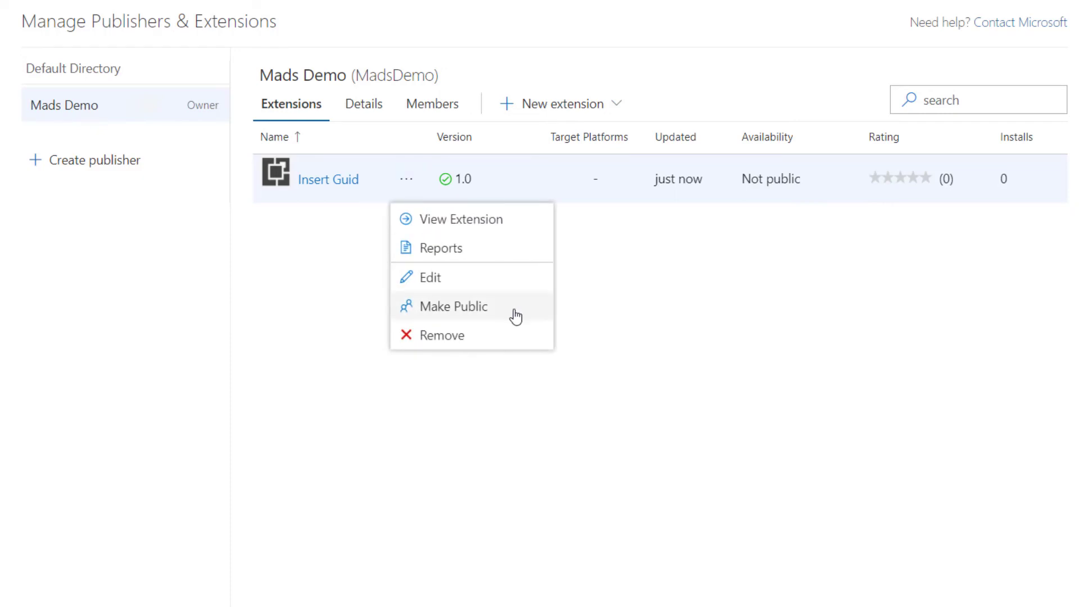
pyautogui.click(453, 306)
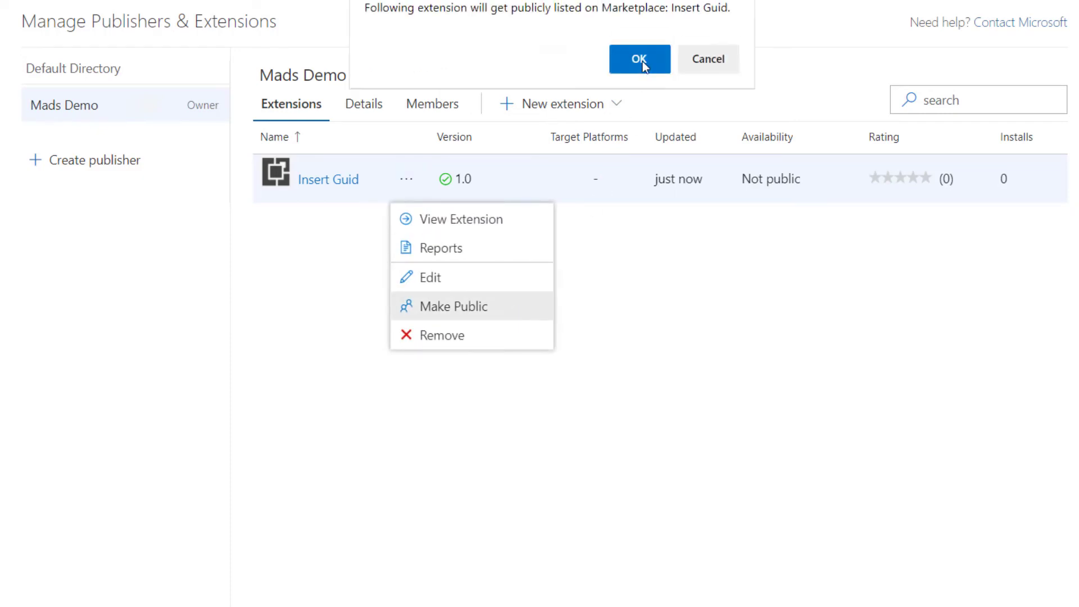
pyautogui.click(638, 58)
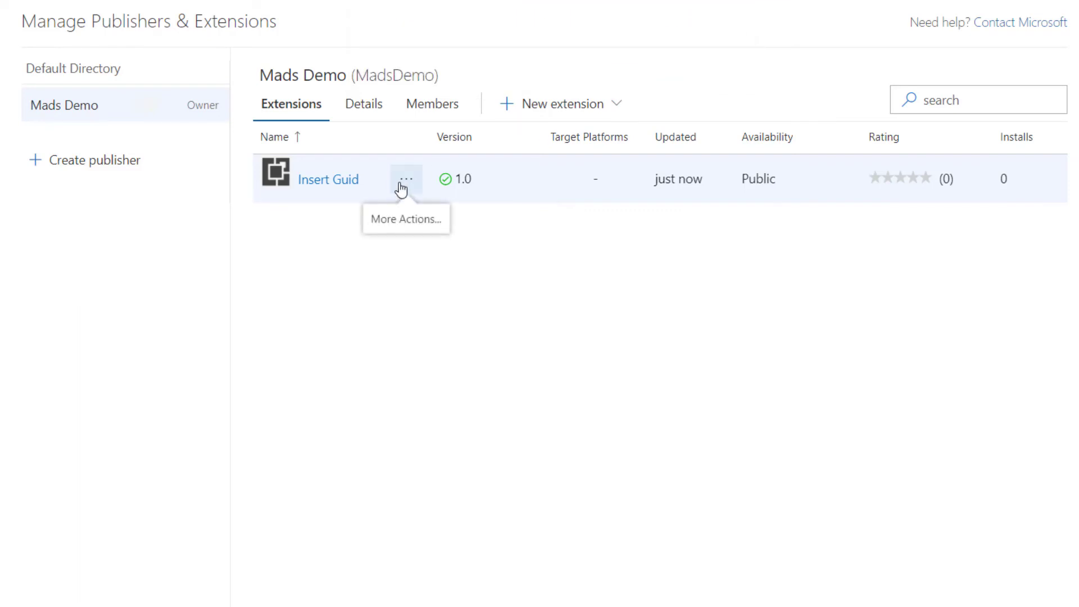
# - Open Insert Guid's public listing page from the actions menu
pyautogui.click(405, 179)
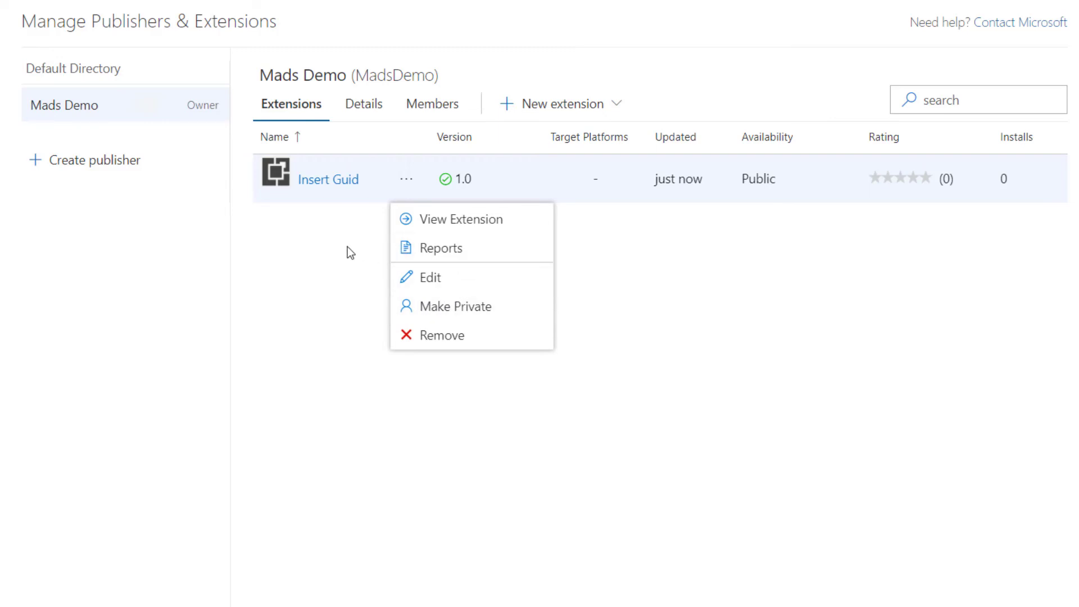
pyautogui.click(461, 219)
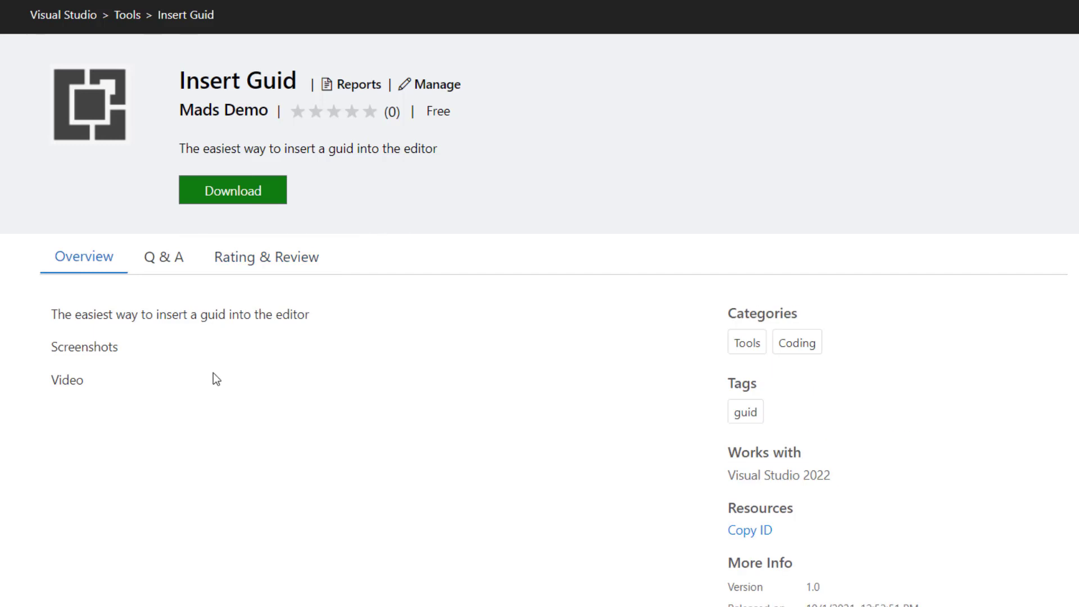
# - Scroll the listing to show release date, last update and publisher Mads Demo
pyautogui.scroll(-3)
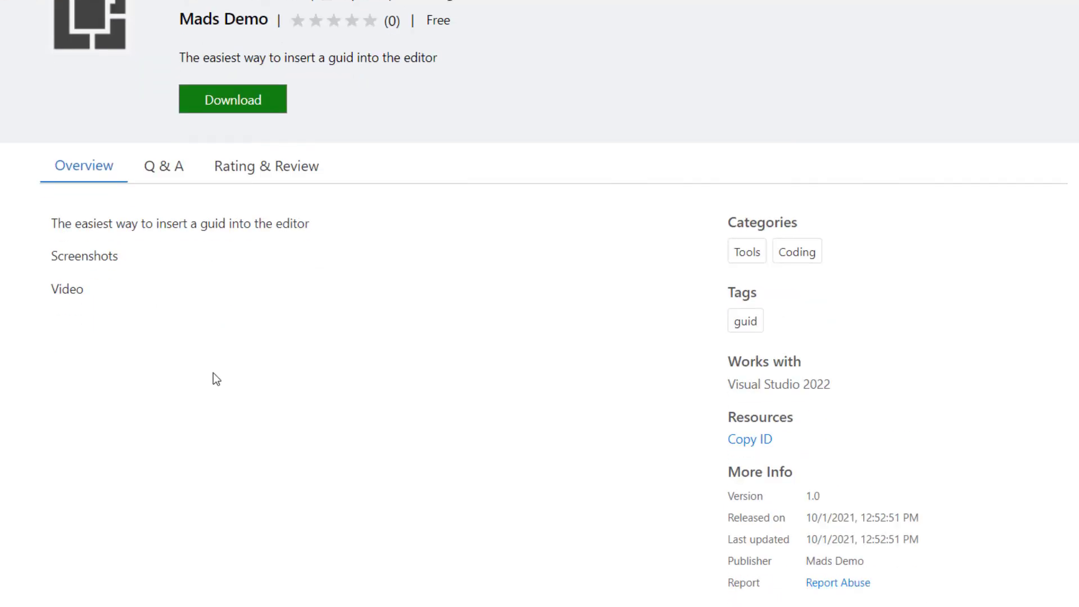